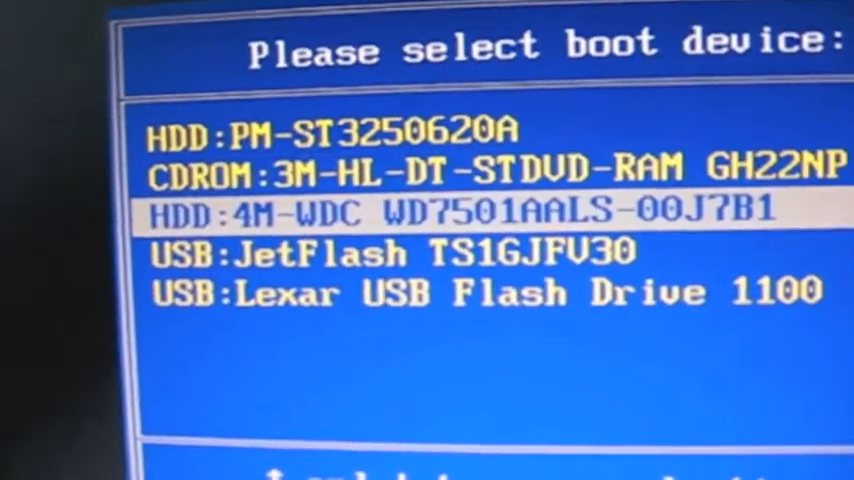
- Boot from USB:JetFlash TS1GJFV30 in the BIOS boot device menu
key("Down")
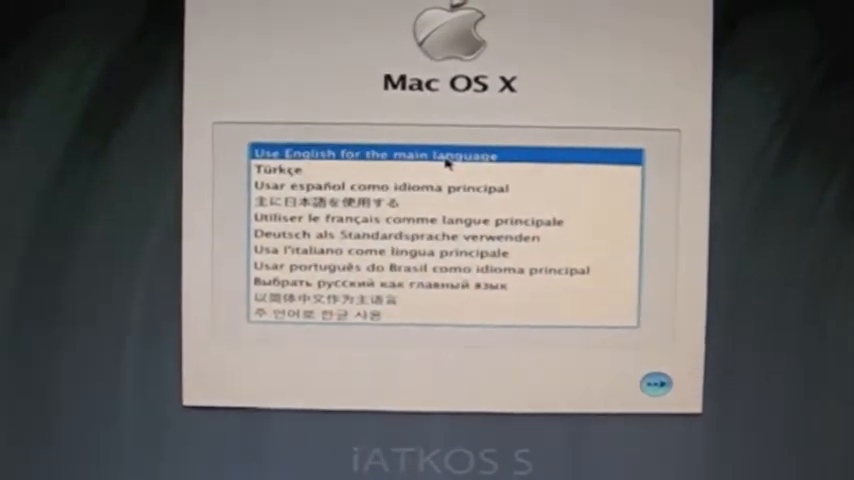
- Select English as the installer's main language and continue
left_click(656, 383)
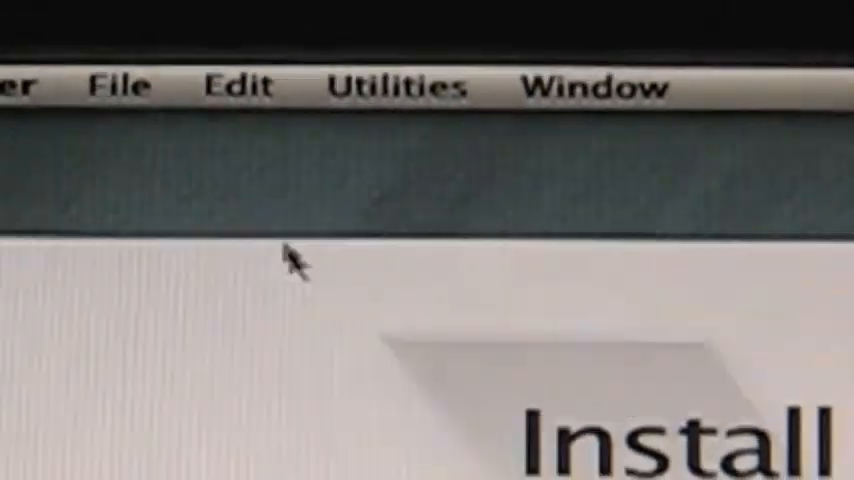
- Open the installer's Utilities menu to reach Disk Utility
left_click(397, 84)
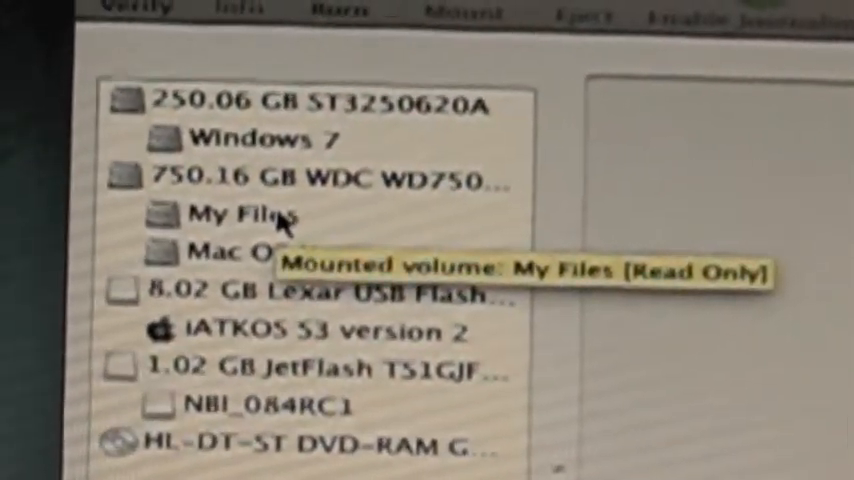
mouse_move(230, 248)
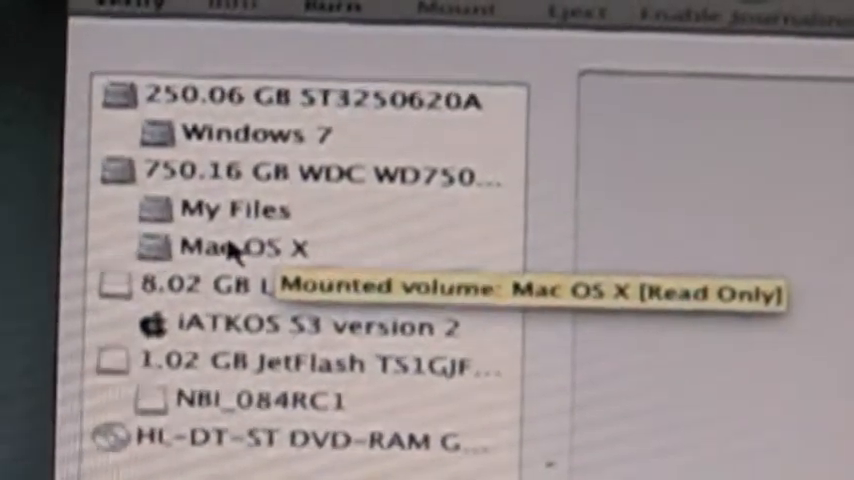
- Select the Mac OS X volume on the 750 GB WD drive and view First Aid
left_click(240, 250)
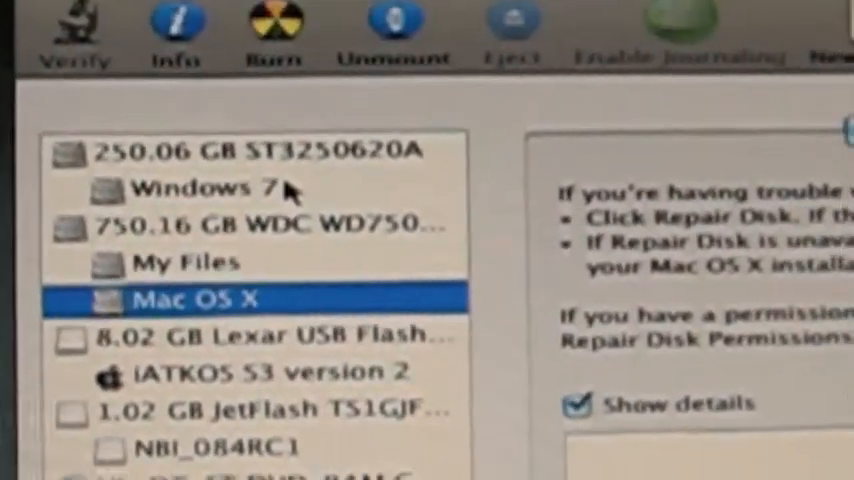
scroll("down", 3)
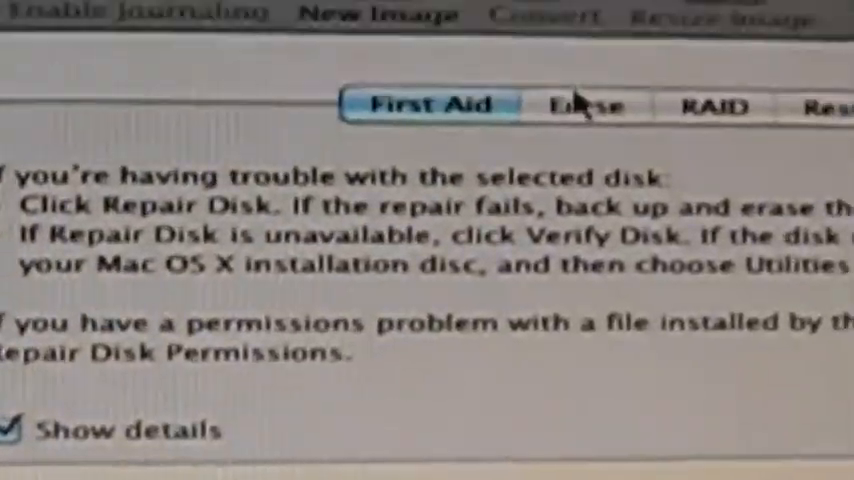
- Erase the Mac OS X partition as Mac OS Extended (Journaled), keeping its name
left_click(585, 107)
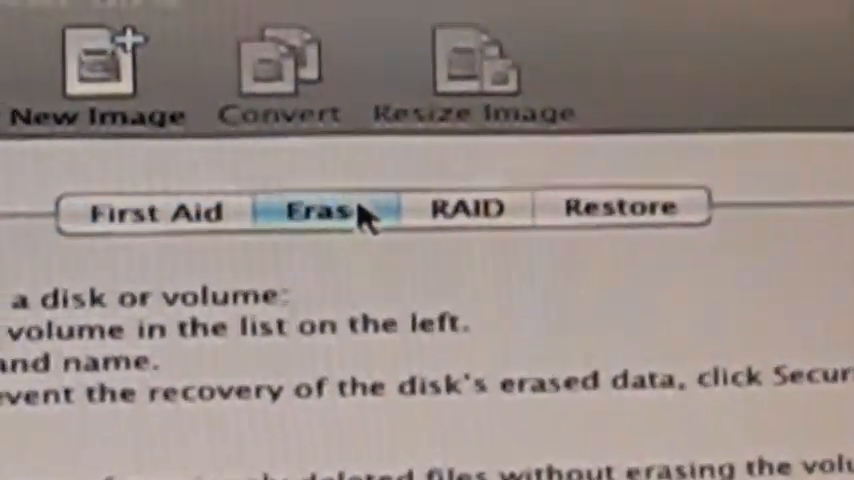
left_click(315, 210)
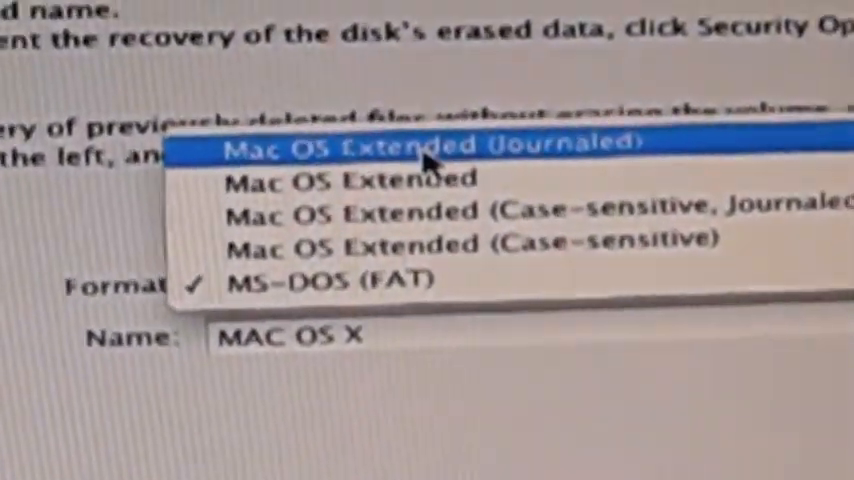
left_click(420, 148)
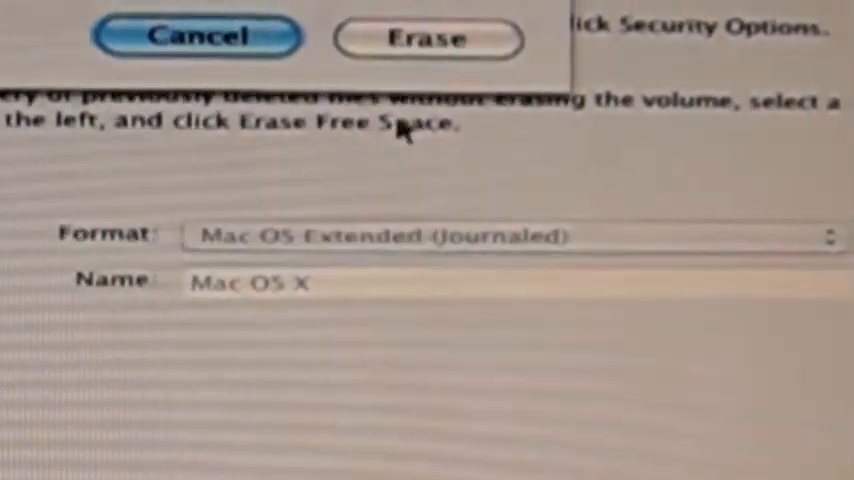
left_click(428, 38)
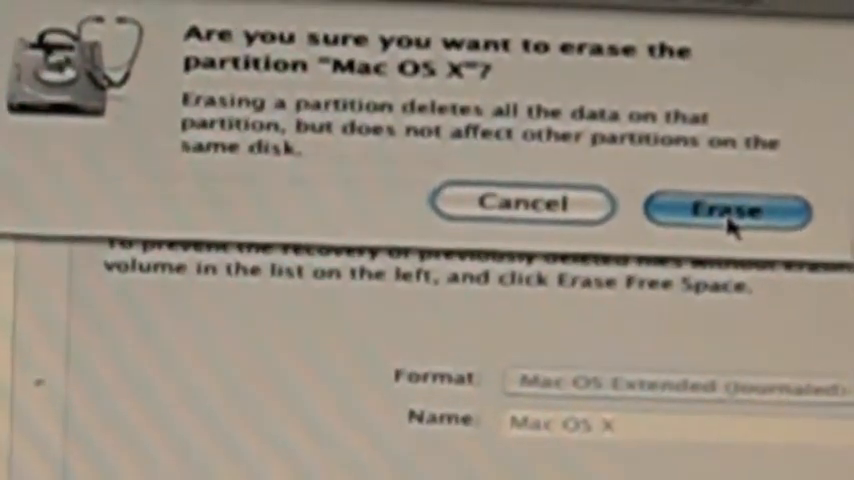
left_click(726, 208)
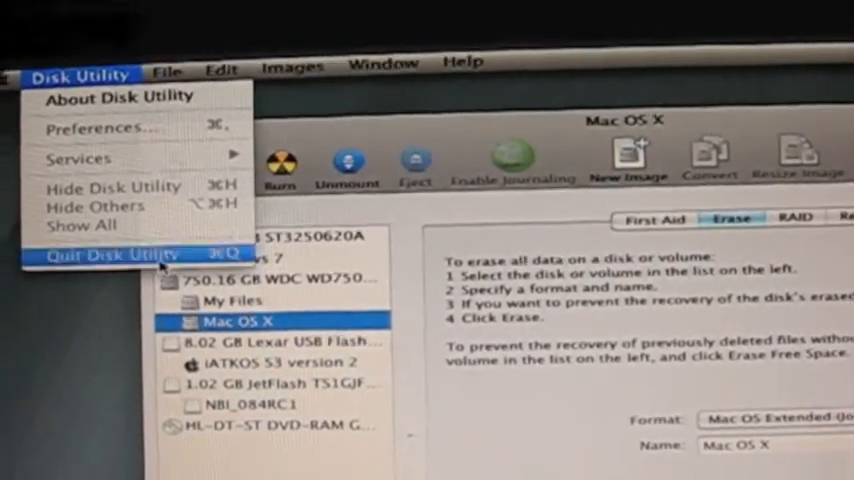
- Quit Disk Utility to return to the iATKOS S3 Read Me screen
left_click(113, 256)
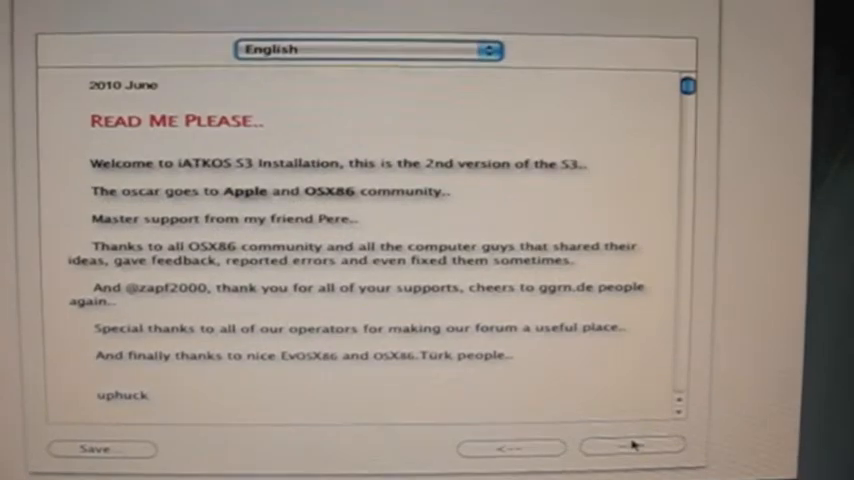
- Continue past the read-me and welcome pages, then pick the Mac OS X disk
left_click(634, 446)
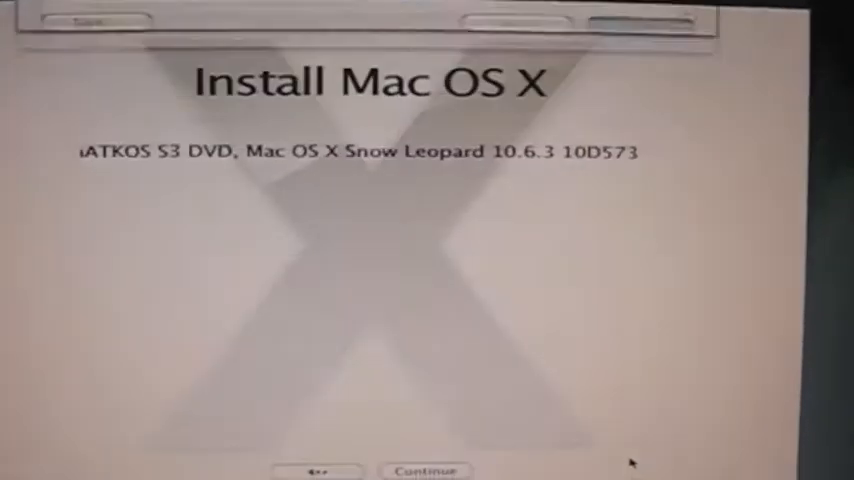
left_click(424, 470)
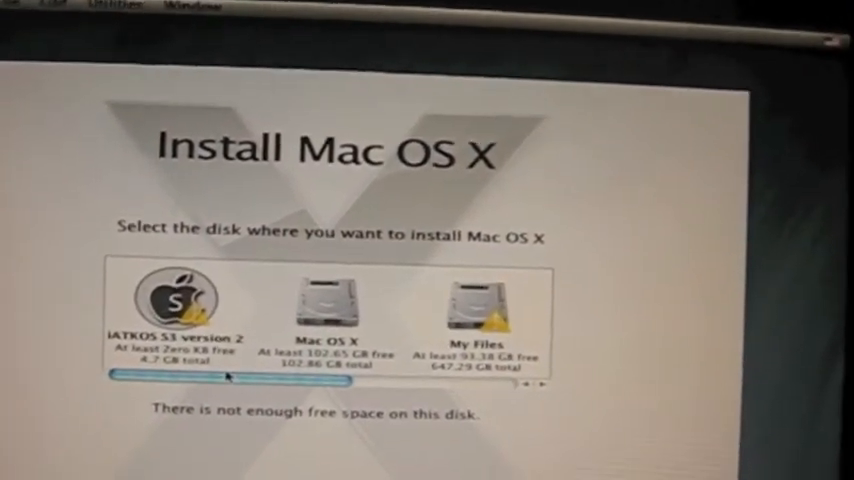
left_click(328, 305)
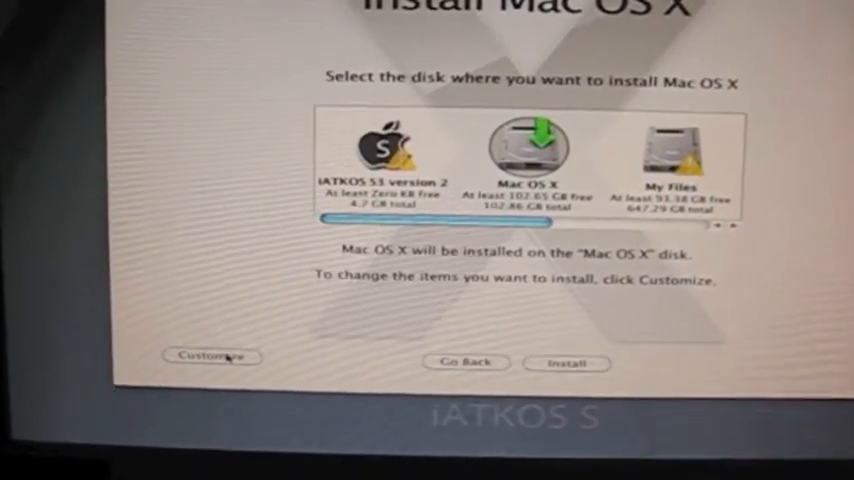
- In Customize, tick Voodoo PS/2 under Drivers and expand CPU Power Management
left_click(211, 357)
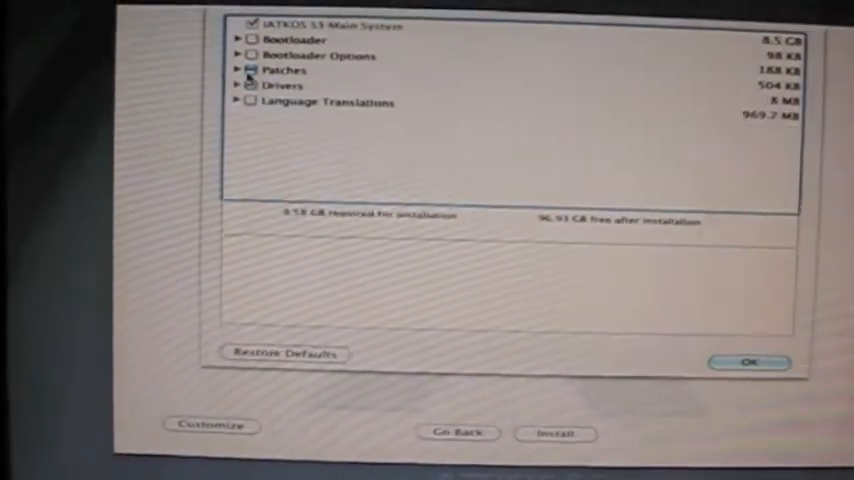
left_click(237, 86)
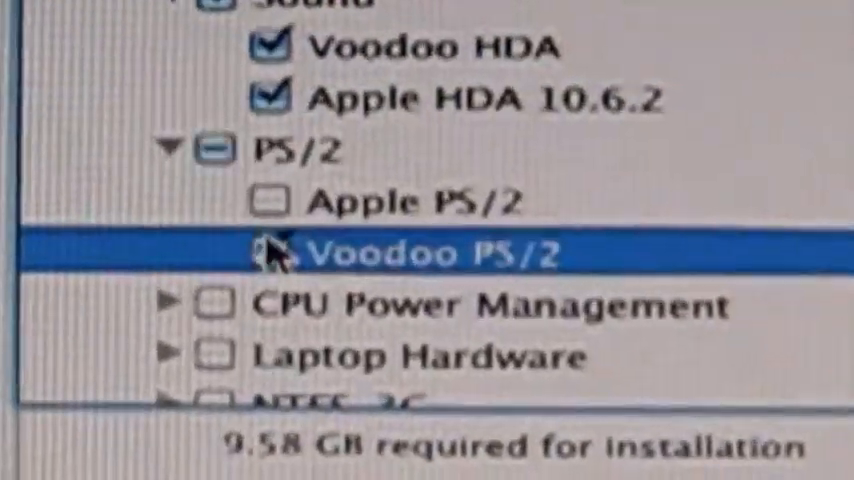
left_click(268, 249)
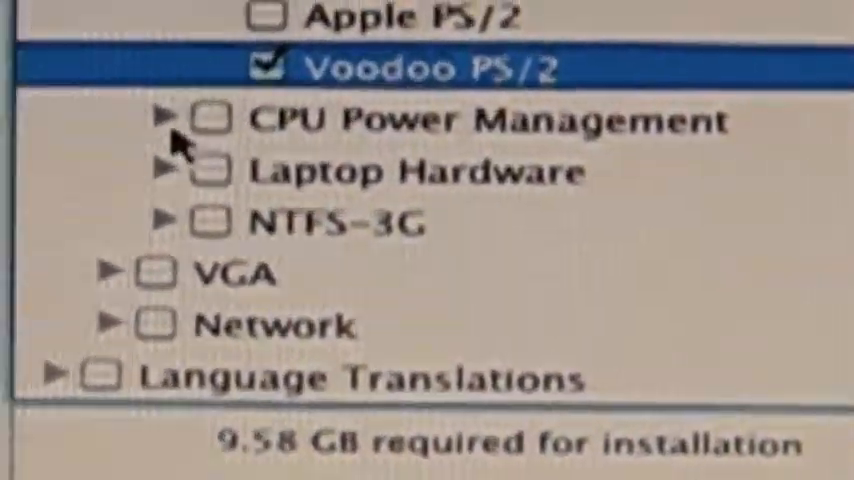
left_click(165, 117)
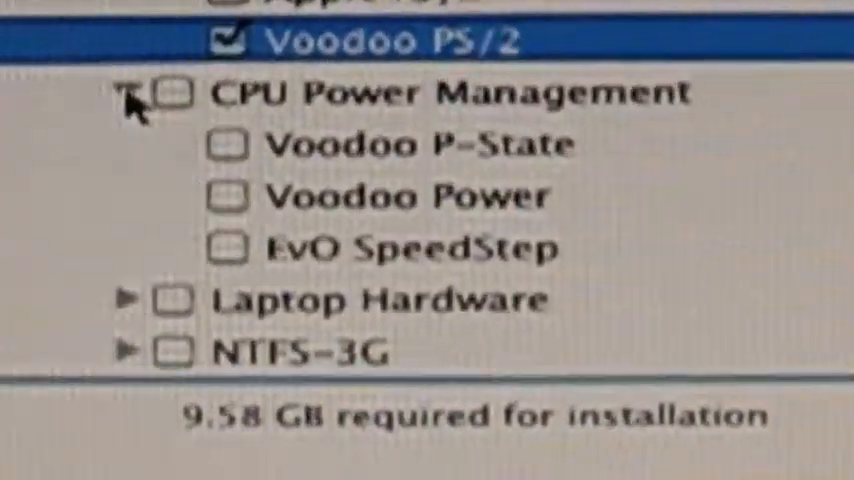